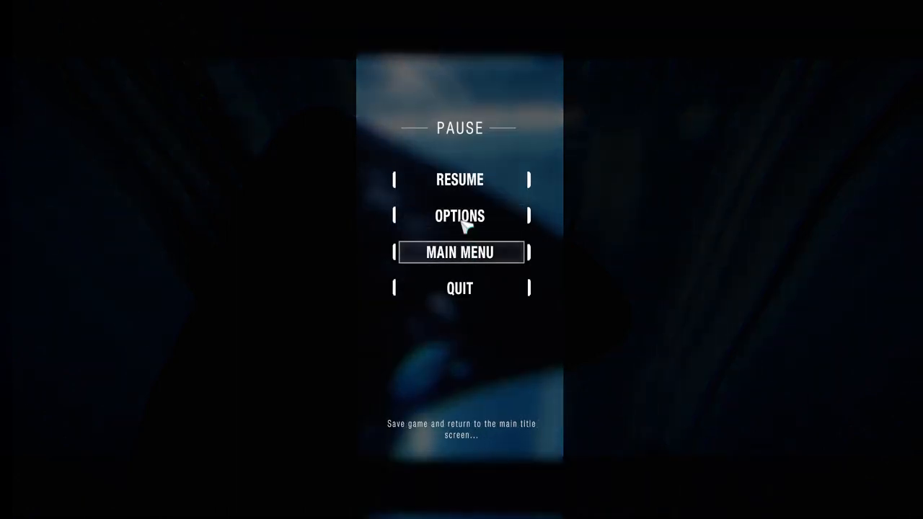
- Lower the graphics quality preset from ULTRA to HIGH and return to the Options menu
left_click(462, 216)
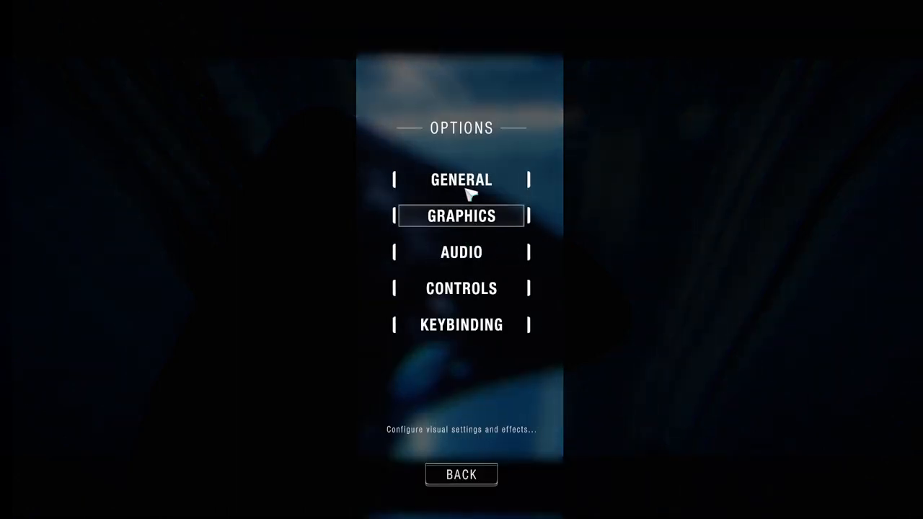
left_click(461, 251)
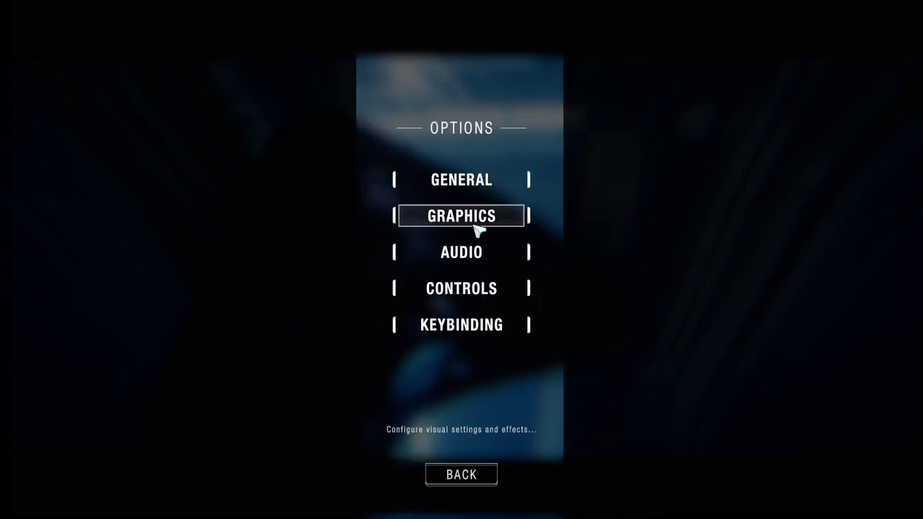
left_click(462, 216)
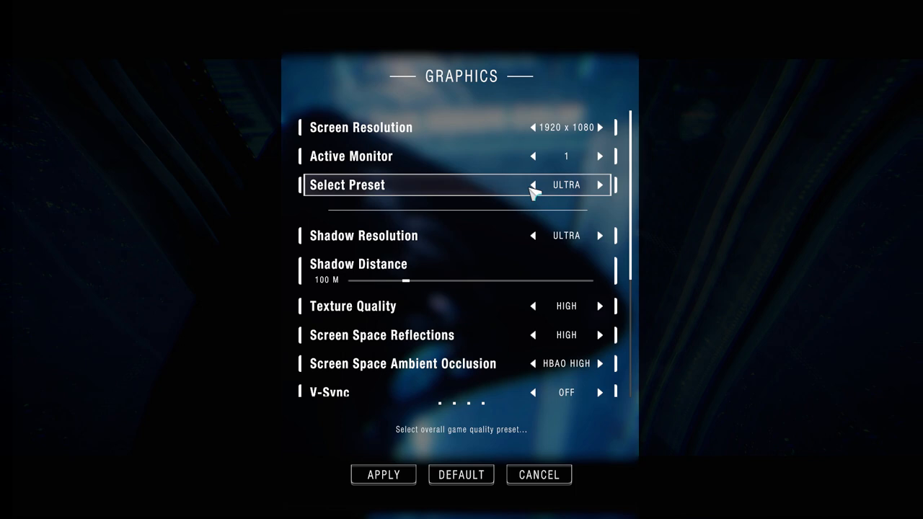
left_click(533, 185)
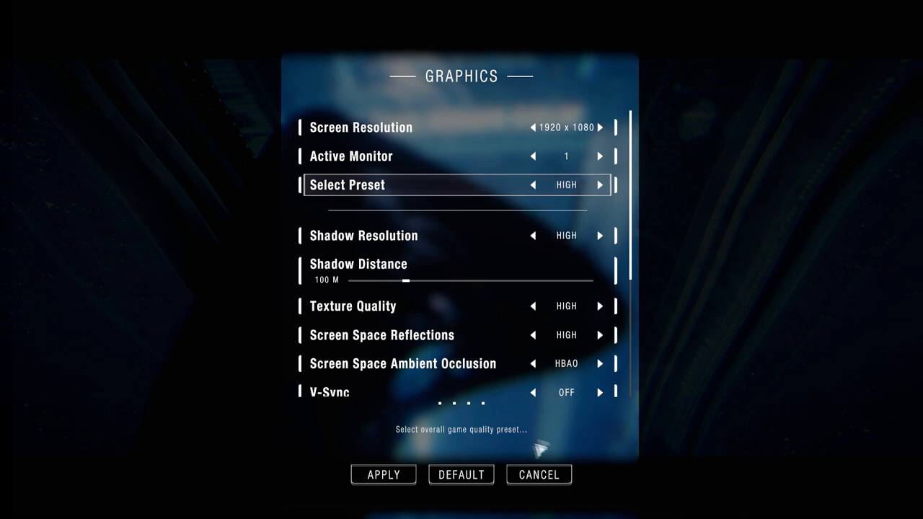
left_click(539, 474)
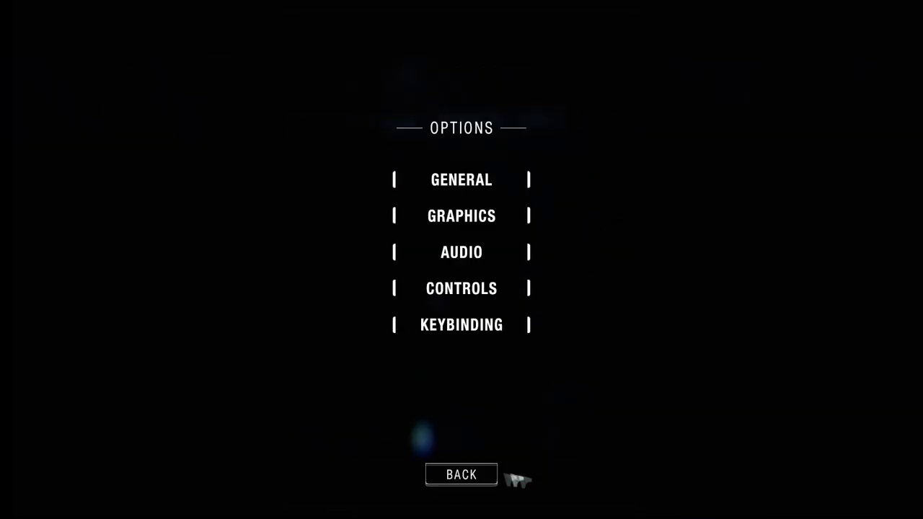
- Exit the Options menu and resume gameplay in the misting-pod room
left_click(461, 473)
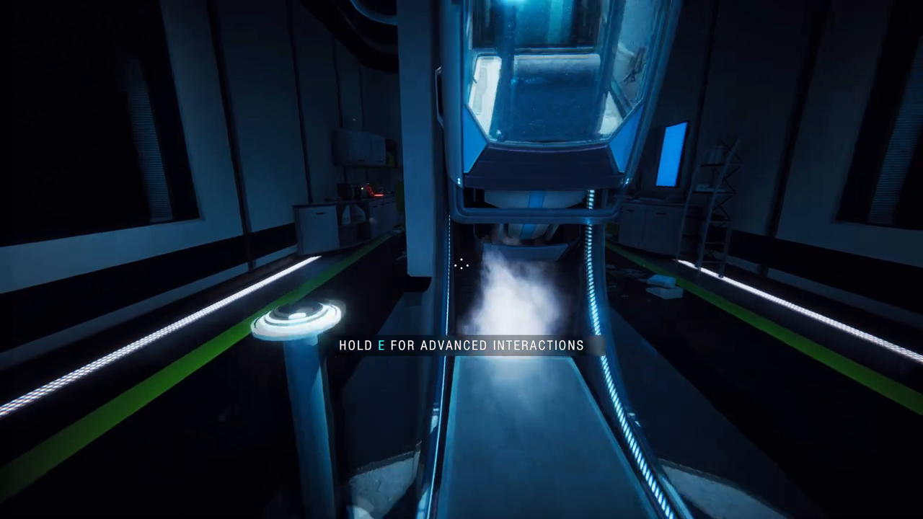
- Pause the game and scroll through the Graphics settings, keeping the High preset
key("Escape")
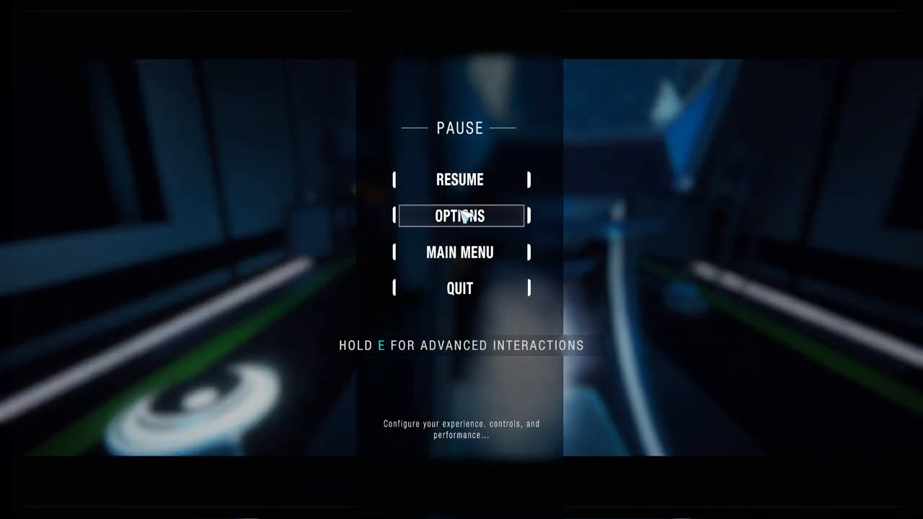
left_click(462, 217)
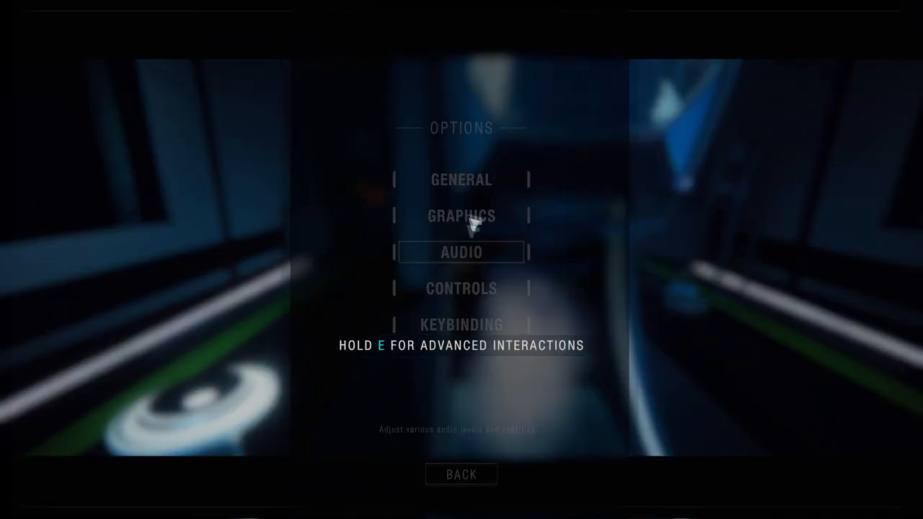
left_click(462, 251)
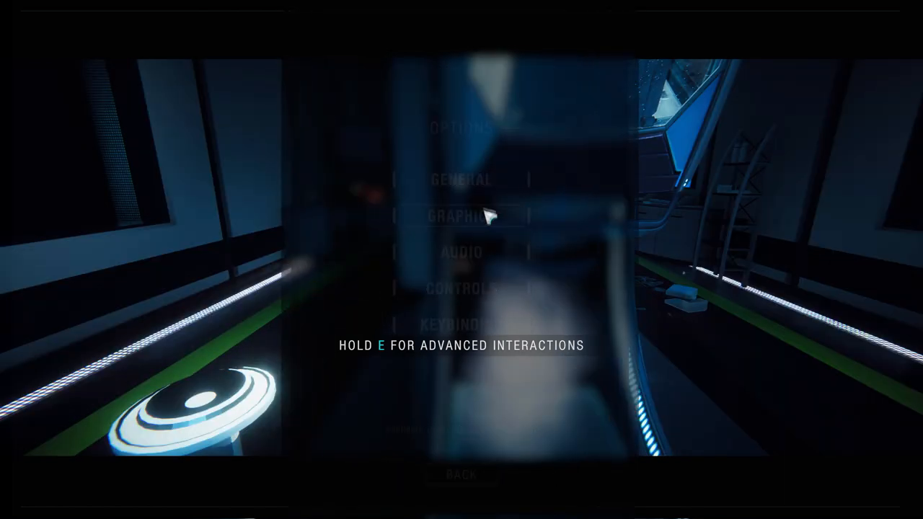
left_click(461, 215)
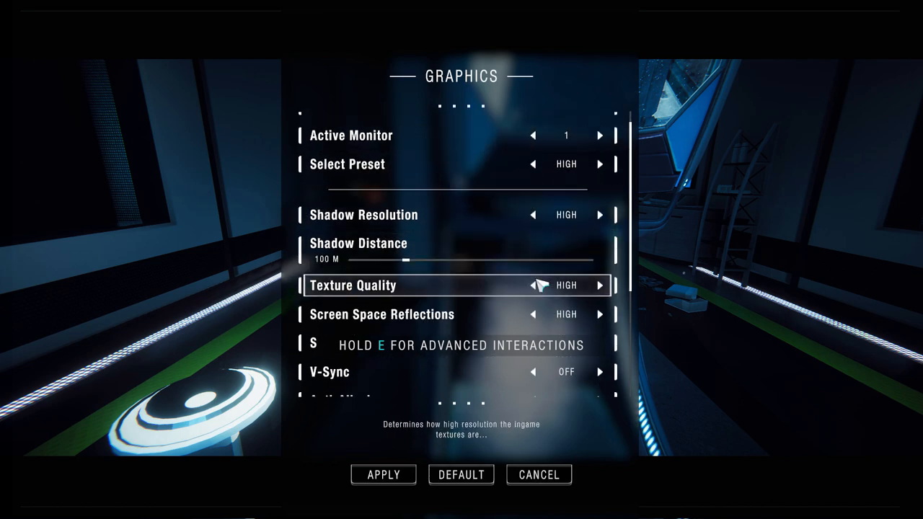
scroll("down", 3)
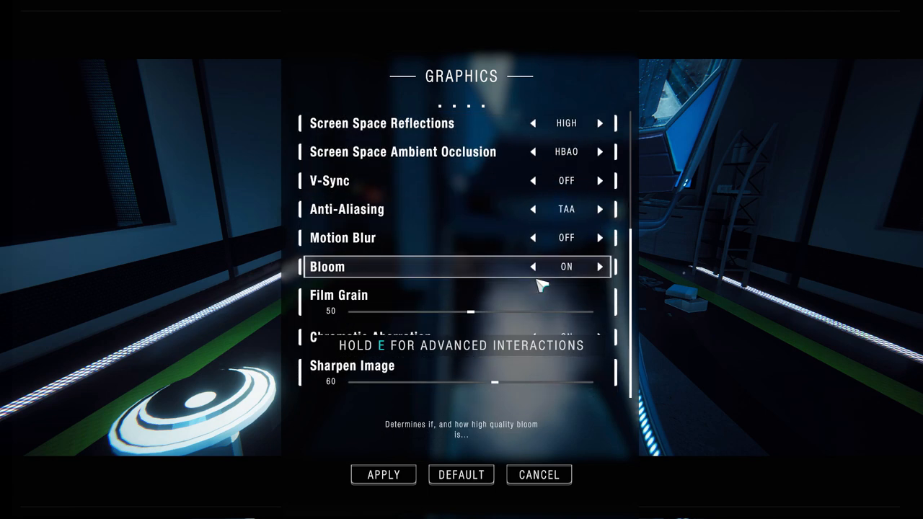
- Back out, reopen Graphics briefly, and return to the Pause menu
left_click(540, 474)
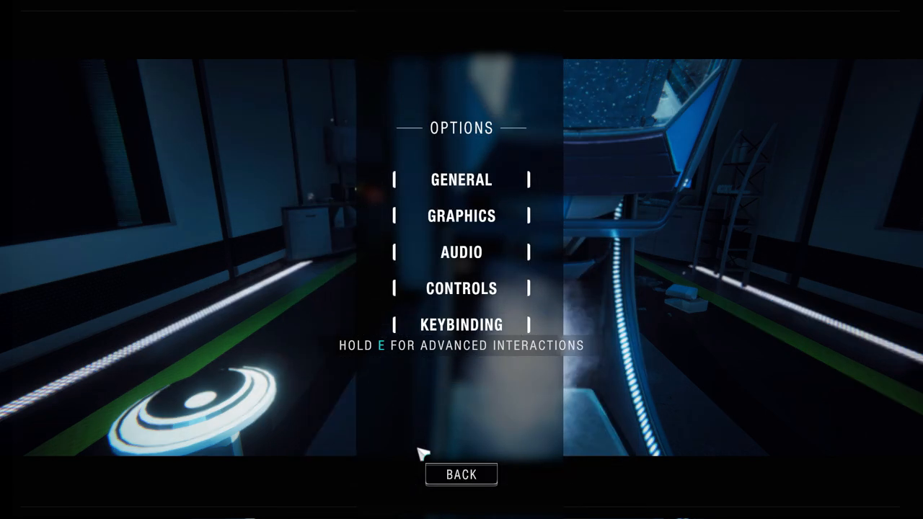
left_click(462, 217)
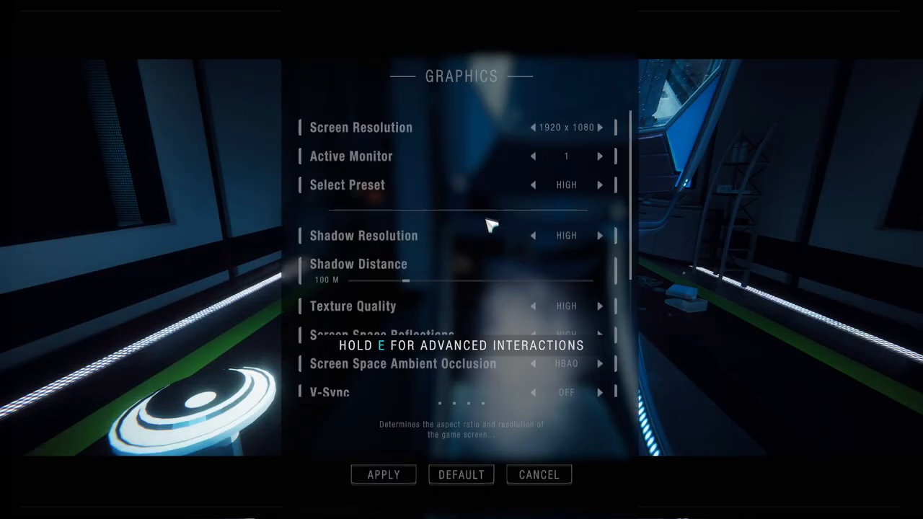
left_click(538, 473)
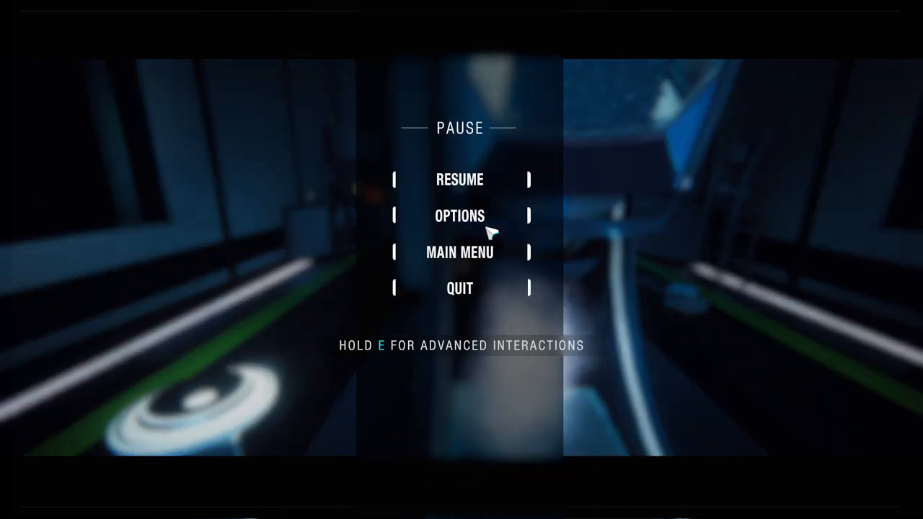
- Resume play, view the empty inventory from the AARM wrist menu, and close it
left_click(461, 179)
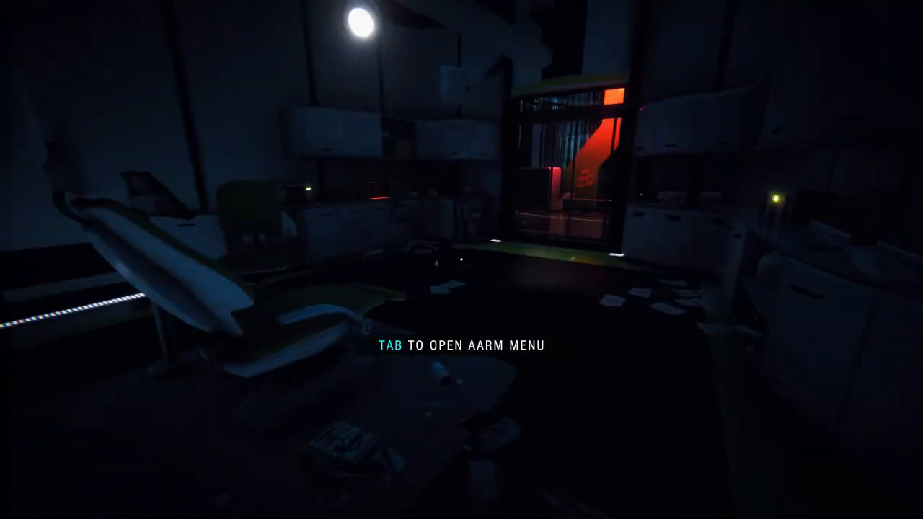
key("Tab")
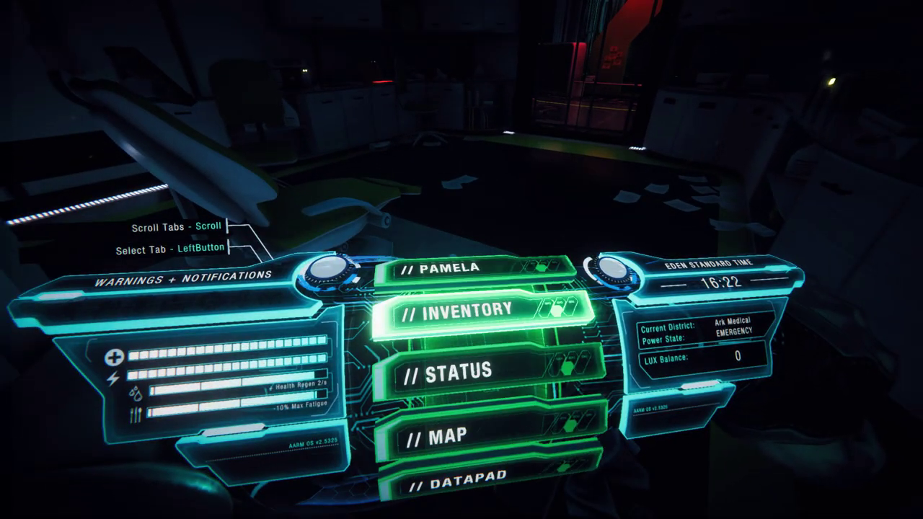
left_click(462, 310)
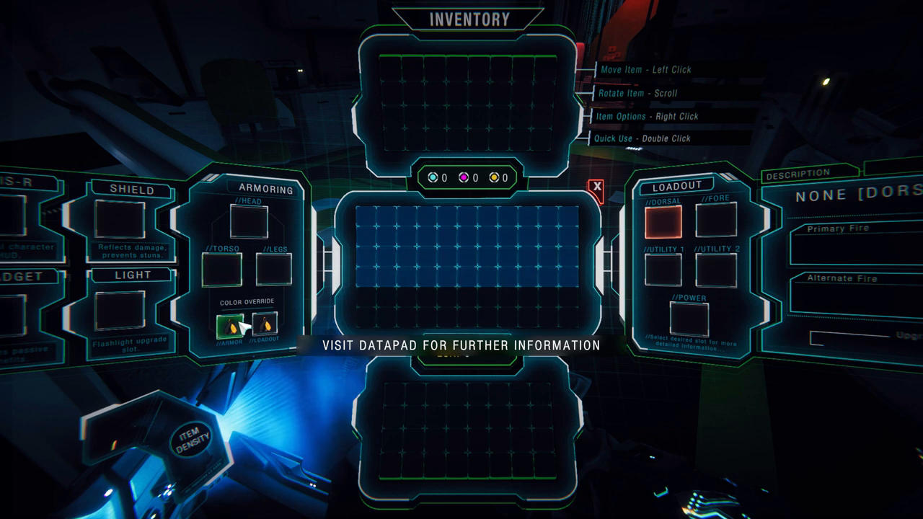
mouse_move(358, 317)
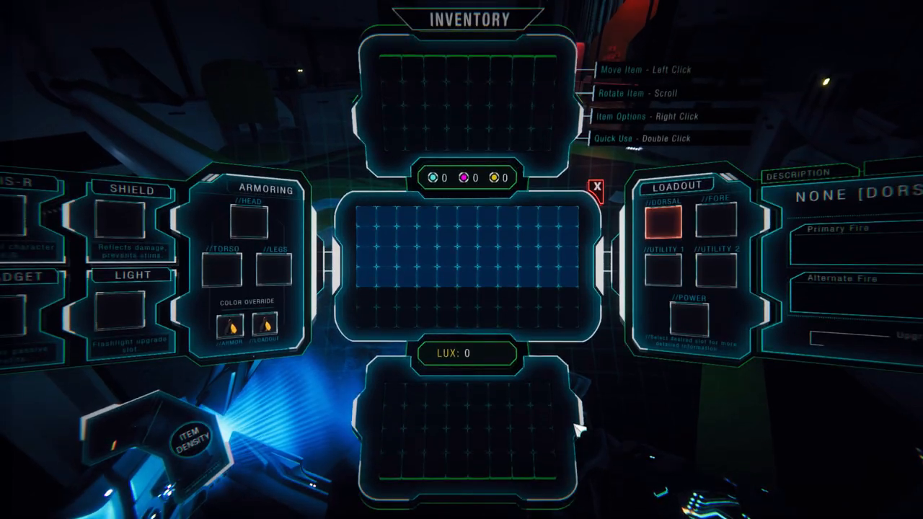
left_click(594, 187)
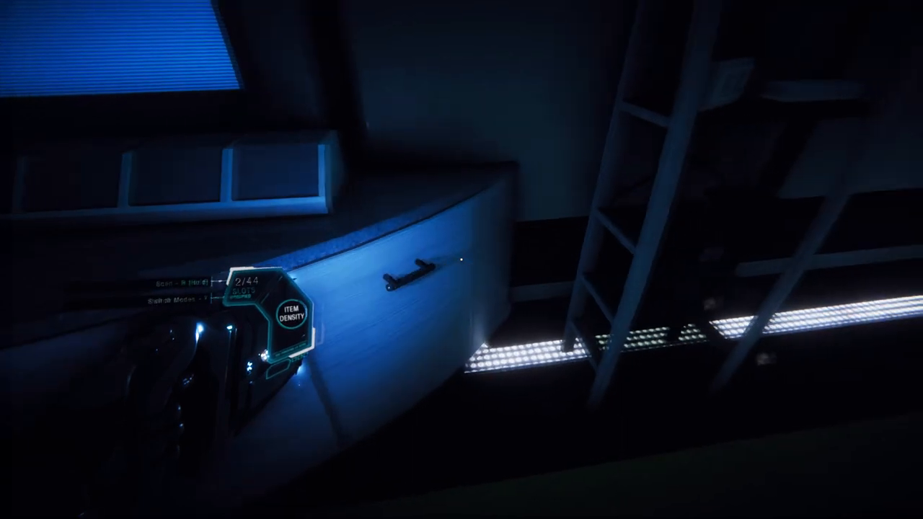
mouse_move(461, 259)
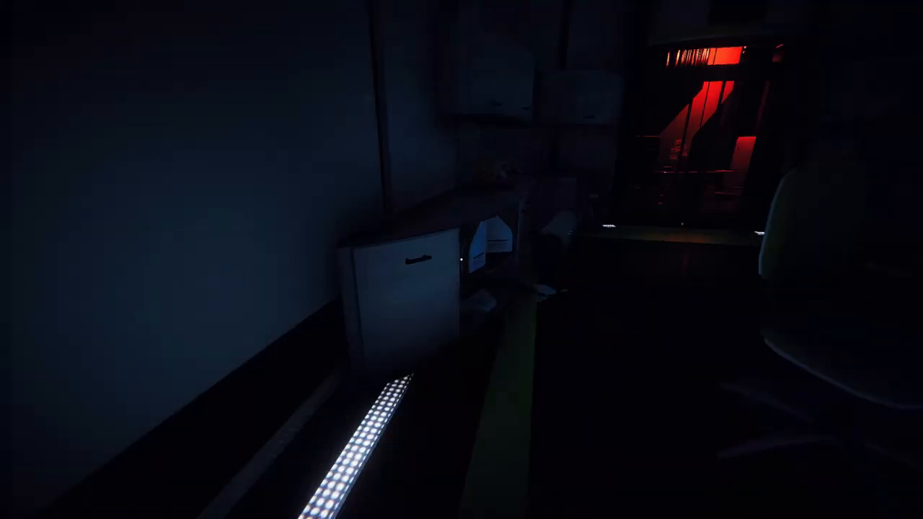
- Bring up the inventory screen, now holding one collected item
key("i")
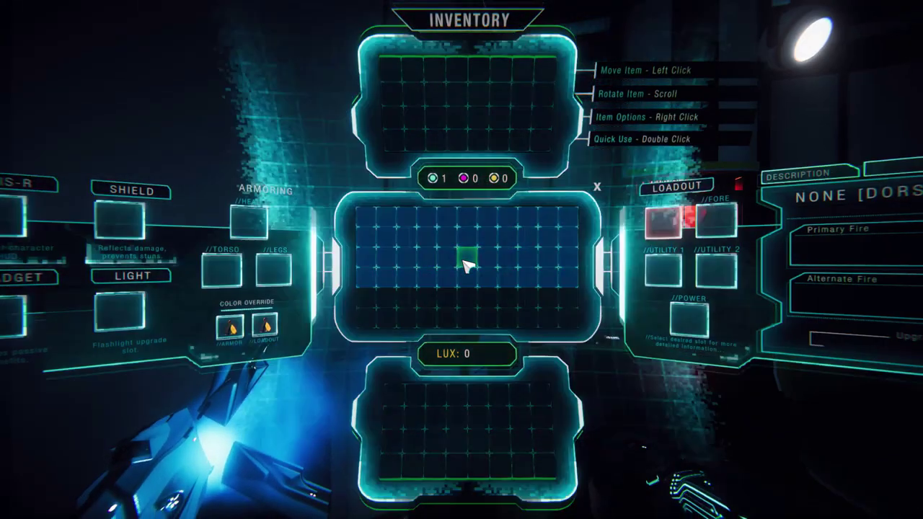